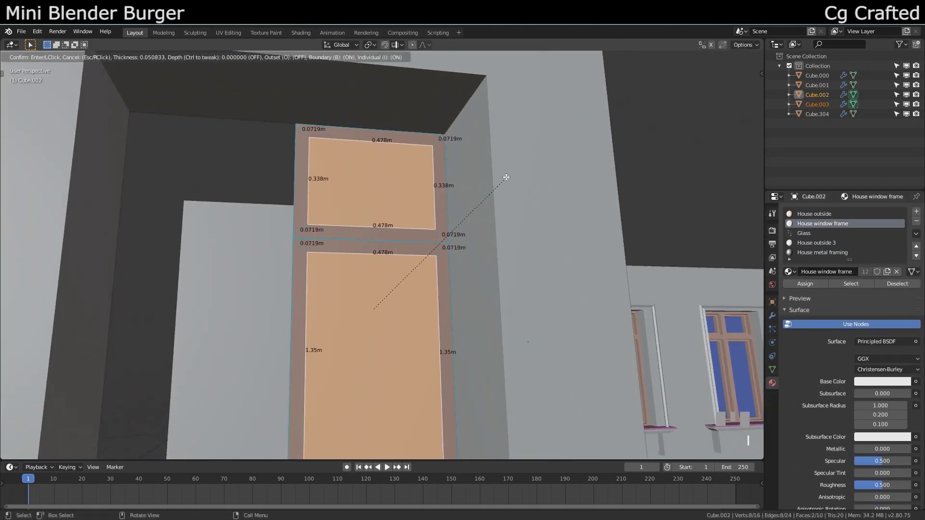
Inset the window faces and duplicate the frame pieces around their individual origins
key(Tab)
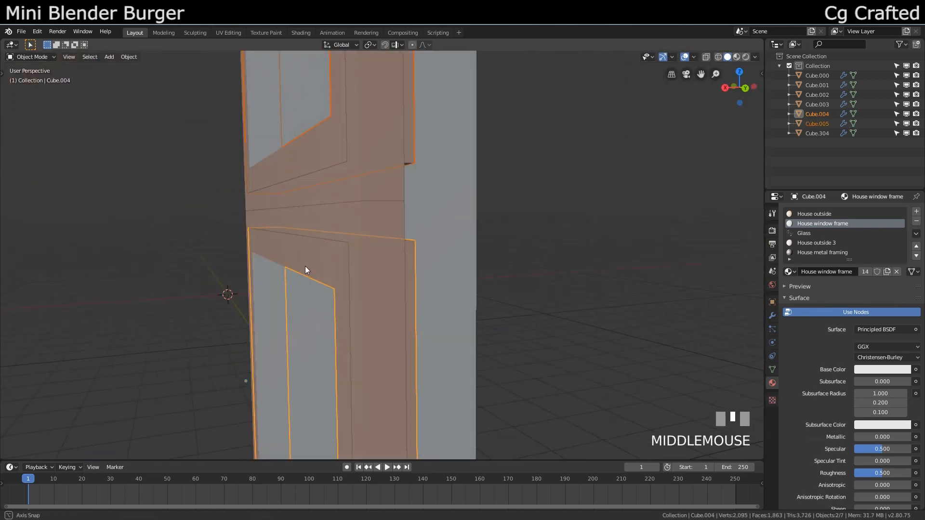
click(368, 45)
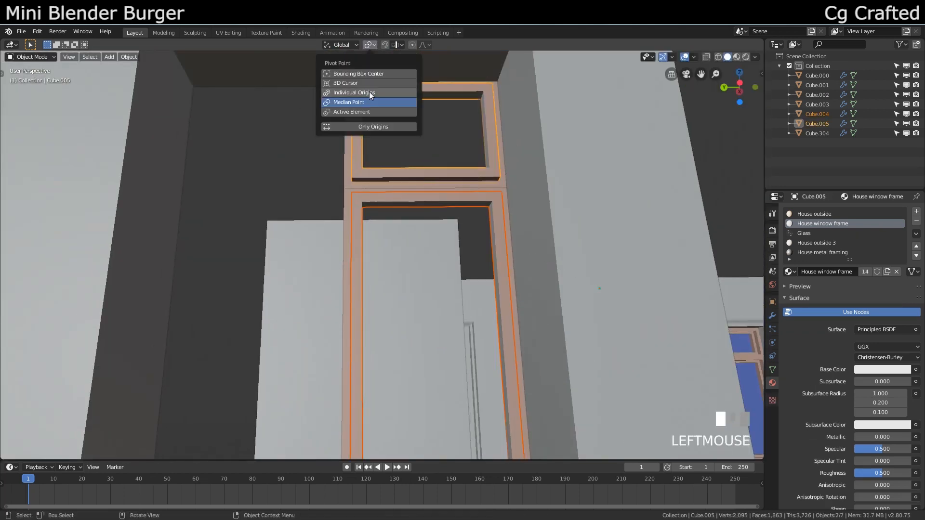
key(shift+d)
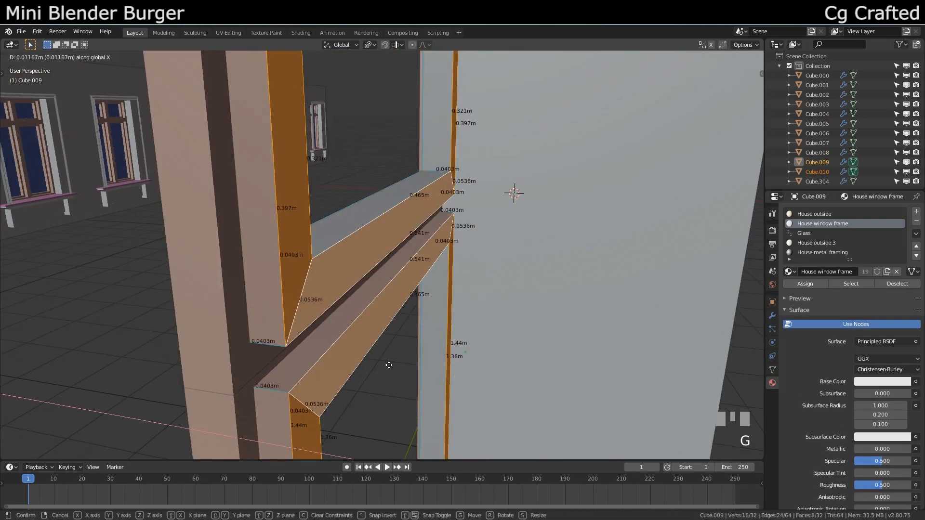
Edit the window frame mesh to shape the wooden frame around the glass panes
key(Tab)
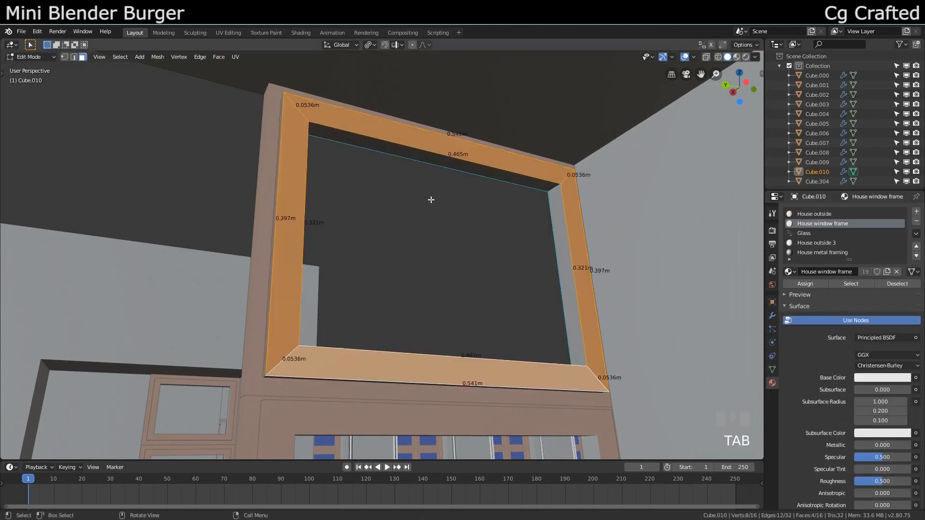
scroll(down, 3)
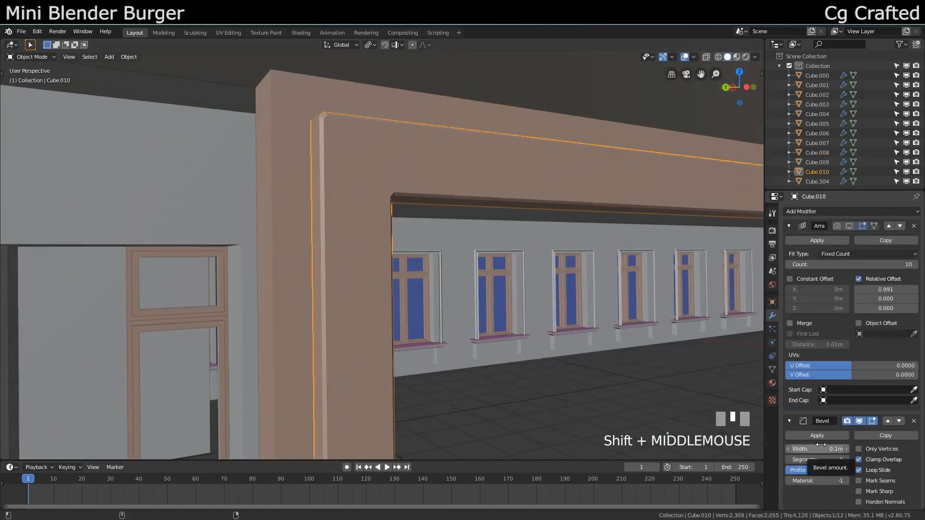
scroll(up, 3)
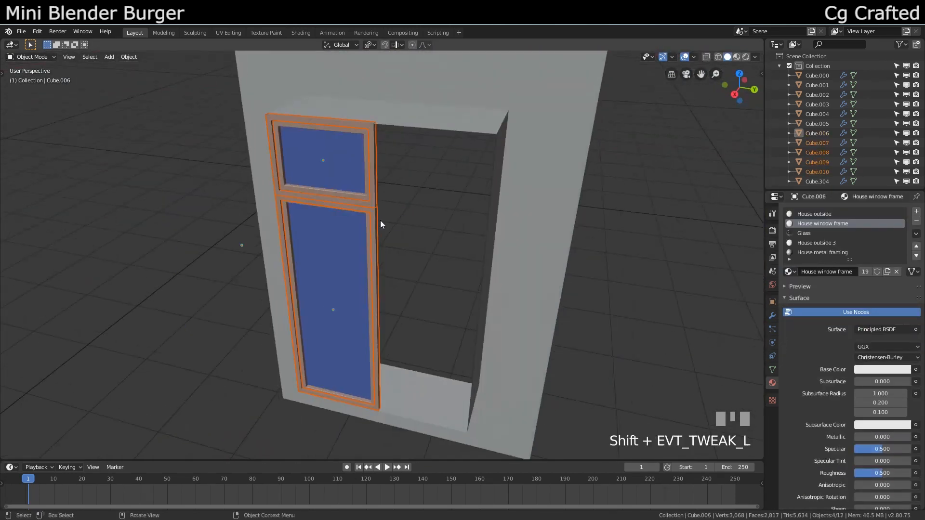
Add Mirror and Array modifiers to the window wall, then select a wall edge loop
click(157, 57)
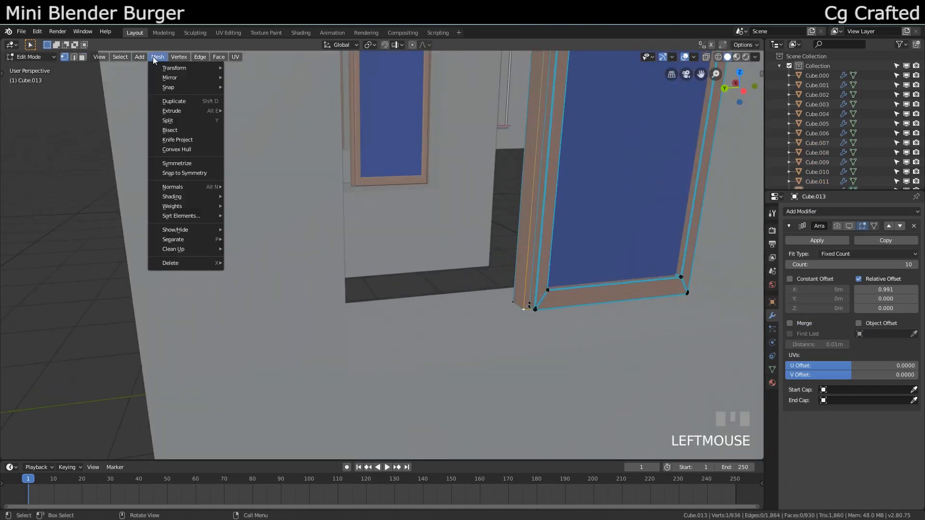
scroll(up, 3)
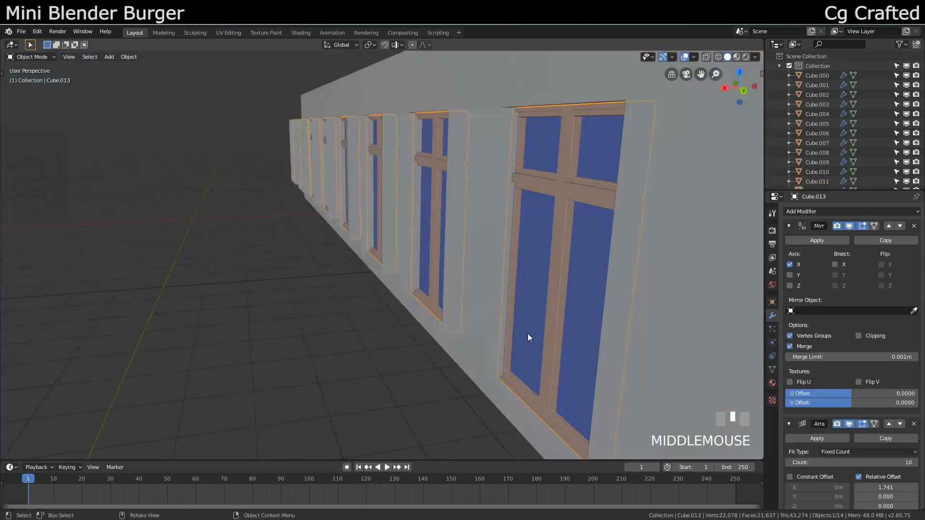
key(g)
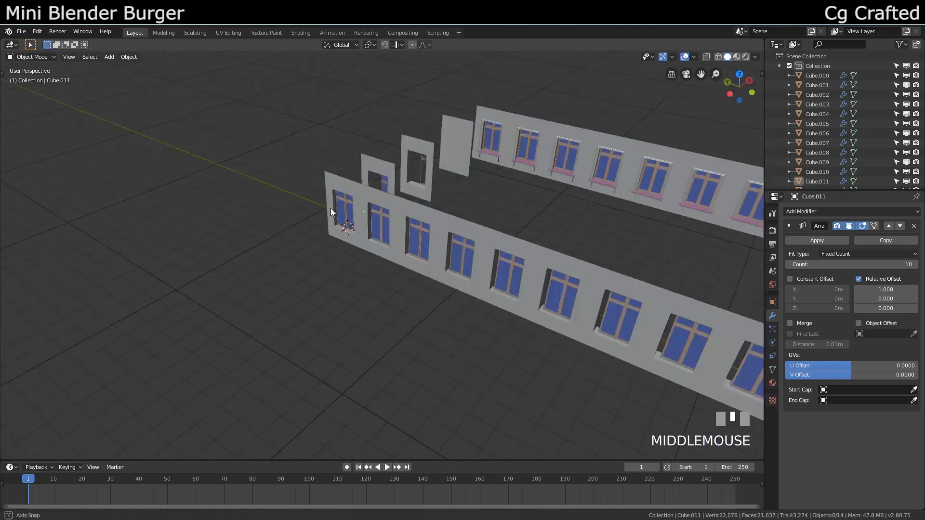
click(437, 279)
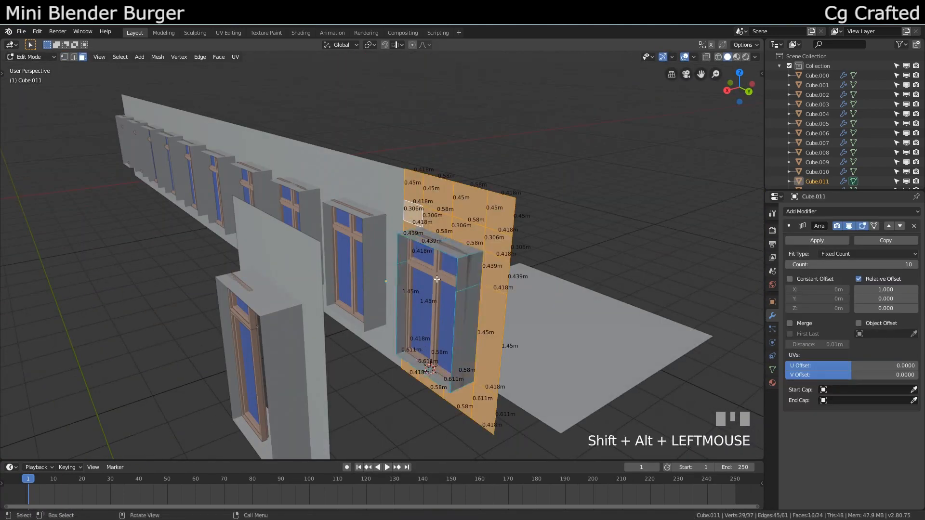
Add horizontal loop cuts around the thickened room walls and scale the new loops apart
scroll(up, 3)
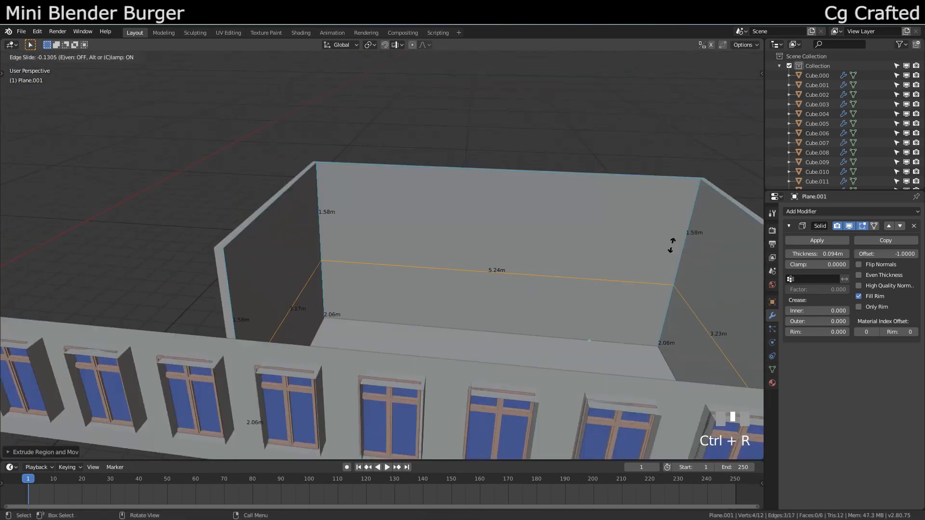
key(ctrl+r)
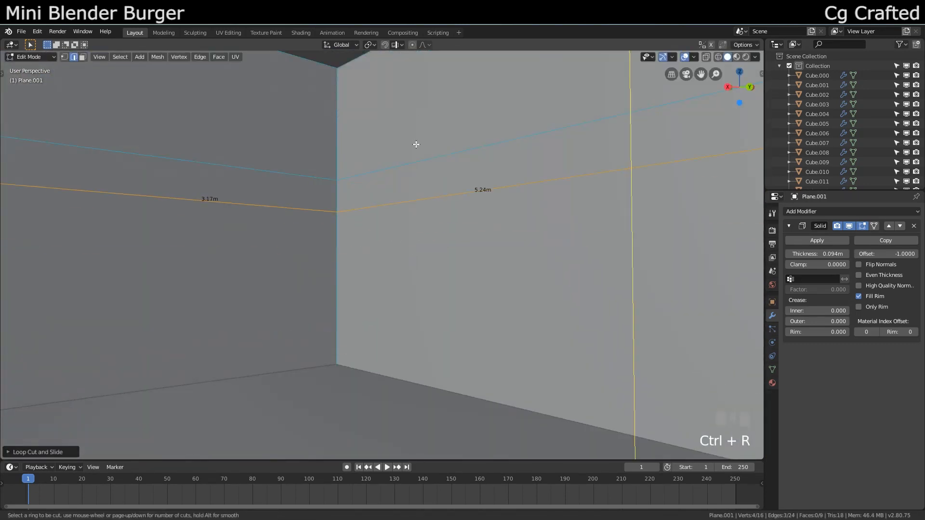
key(s)
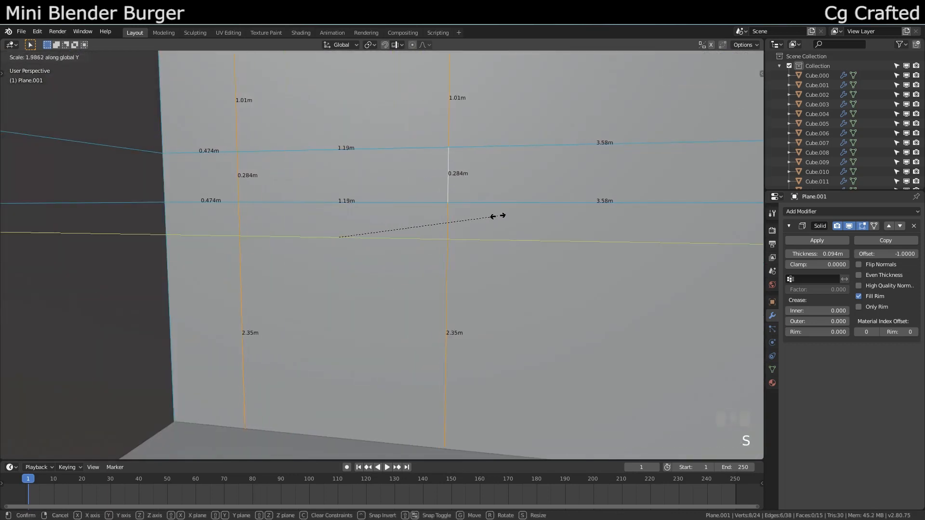
key(shift+f)
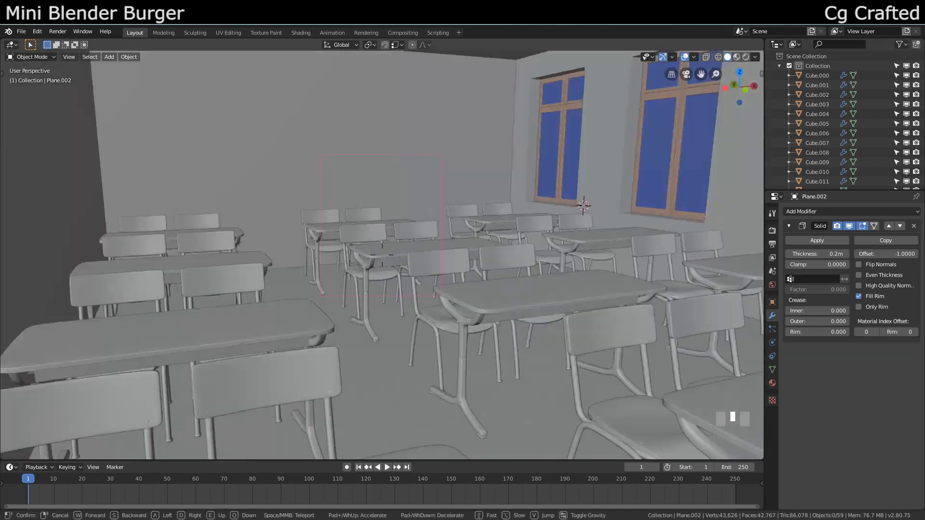
Exit walk navigation and add a generating modifier to the window wall
right_click(342, 268)
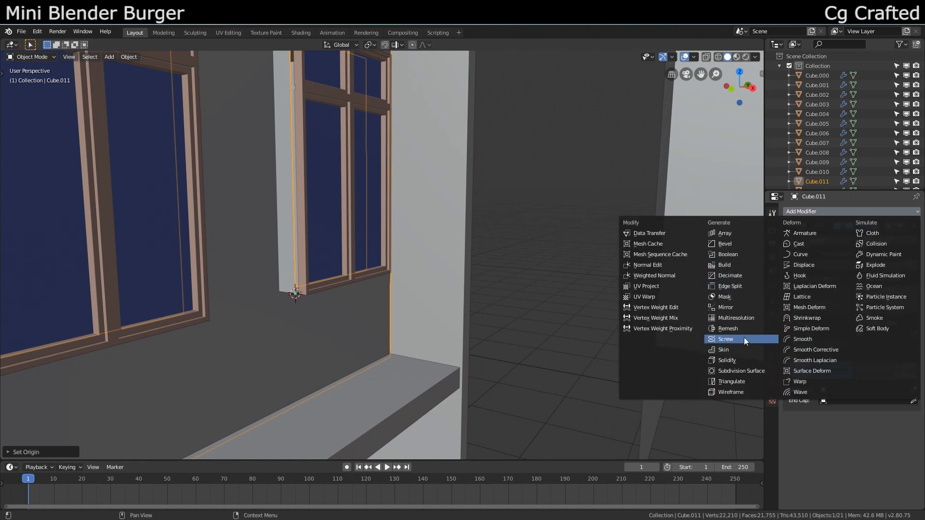
click(725, 307)
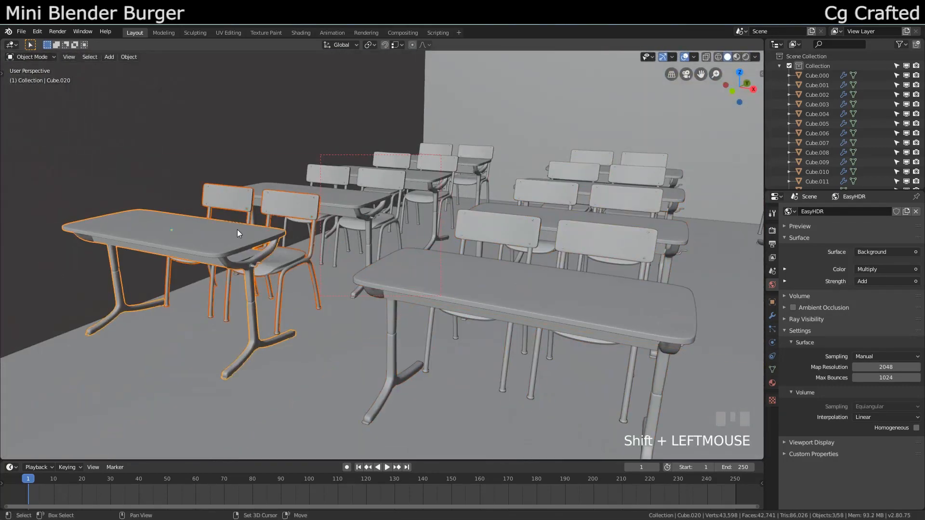
Scale down the grooved tray-like ledge by the window wall and confirm
key(shift+f)
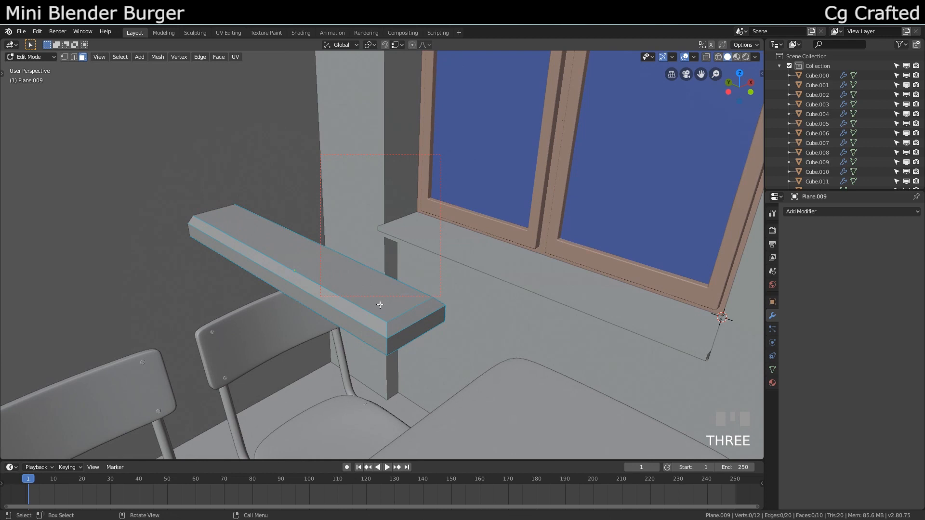
scroll(down, 3)
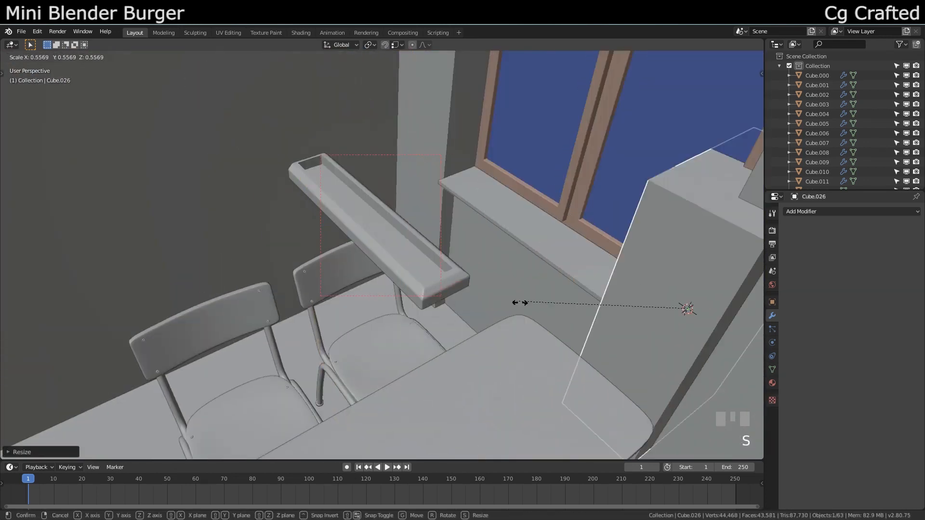
click(371, 274)
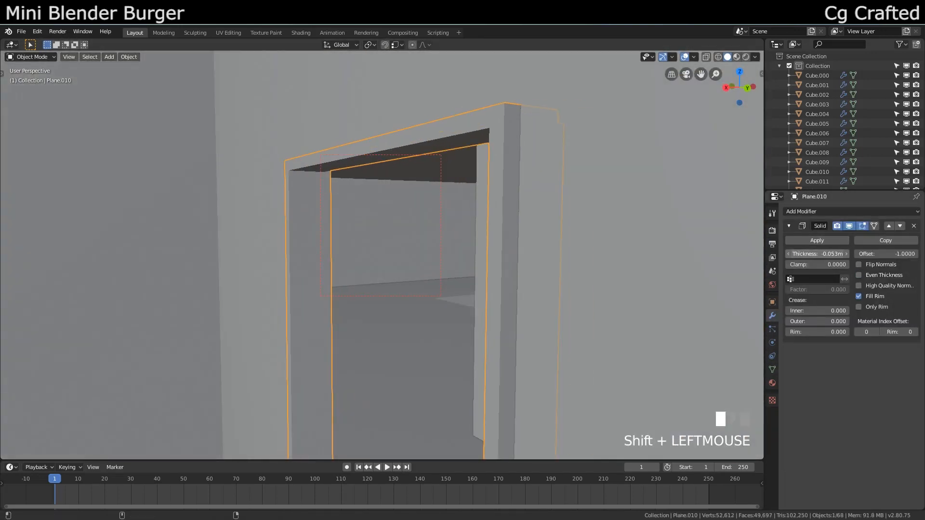
Scale the baseboard, edit the door frame mesh, and position the hinge cylinder
key(s)
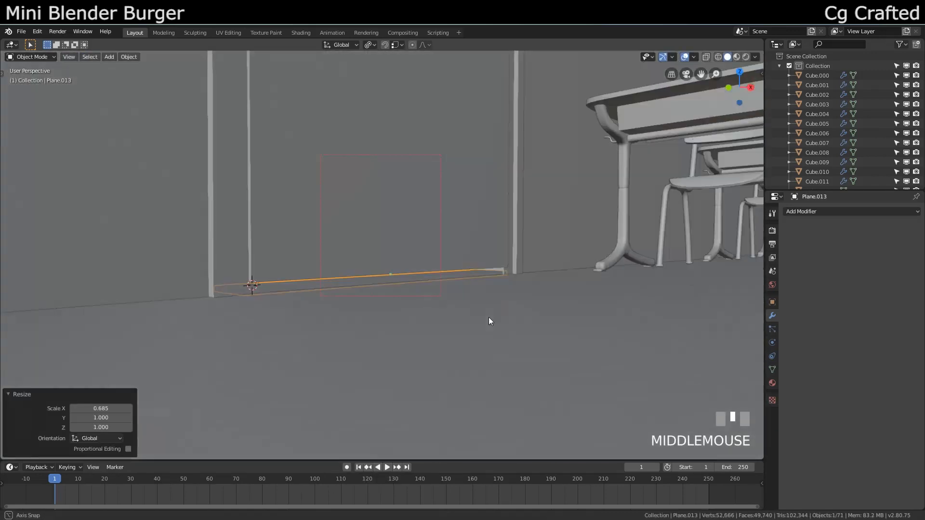
key(Tab)
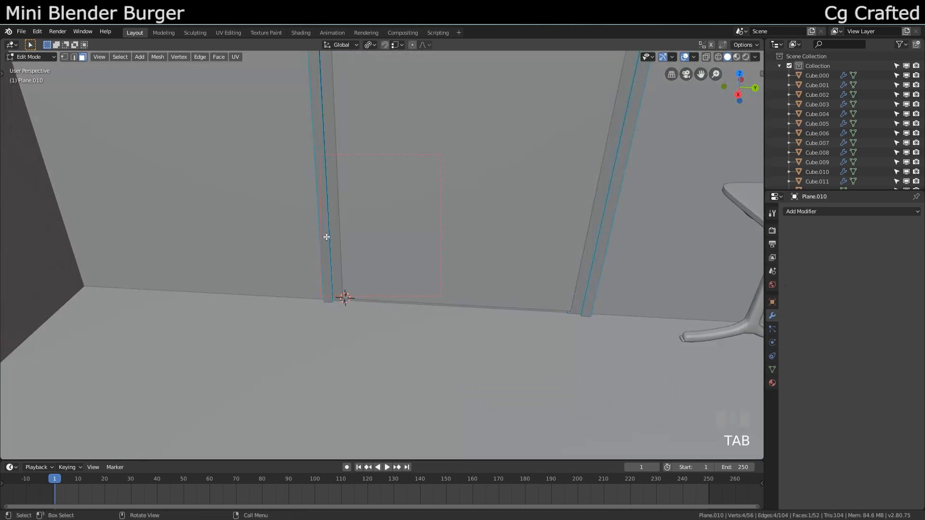
key(s)
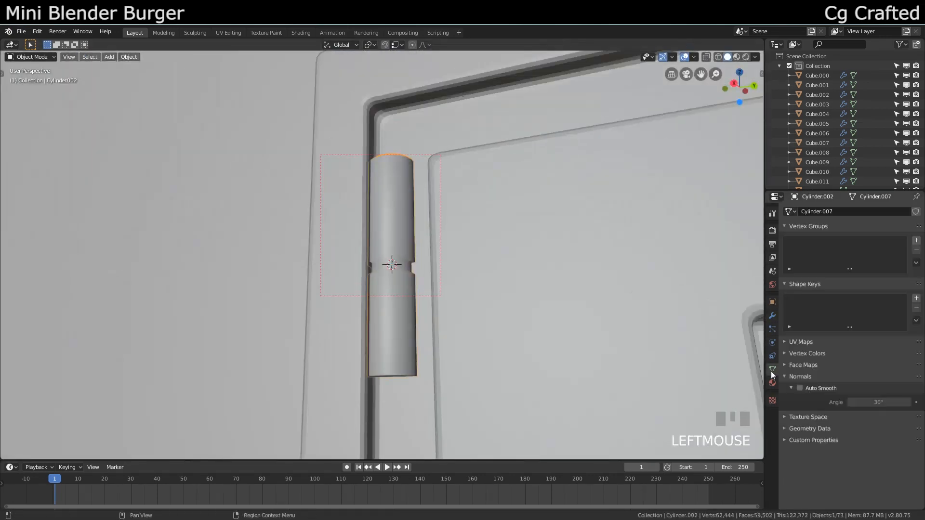
key(g)
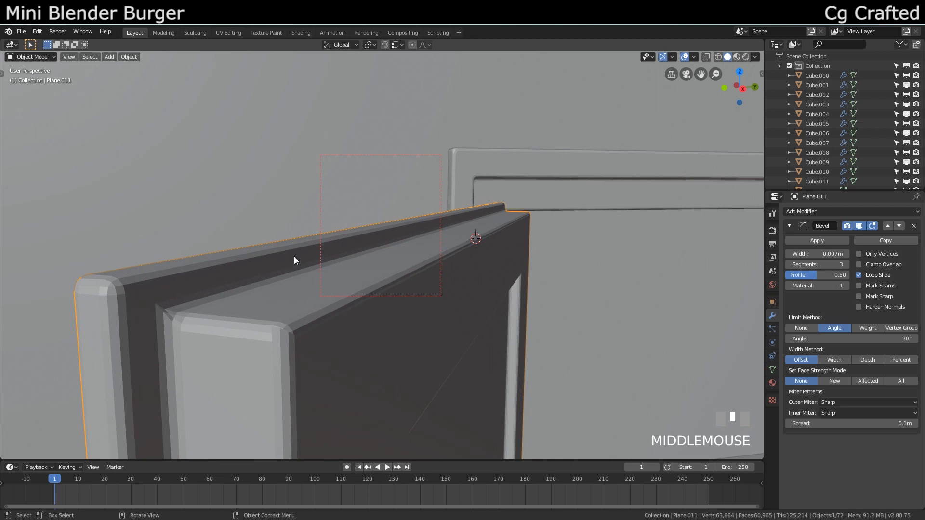
Enter Edit Mode on the desk top to select its edges for beveling
scroll(up, 3)
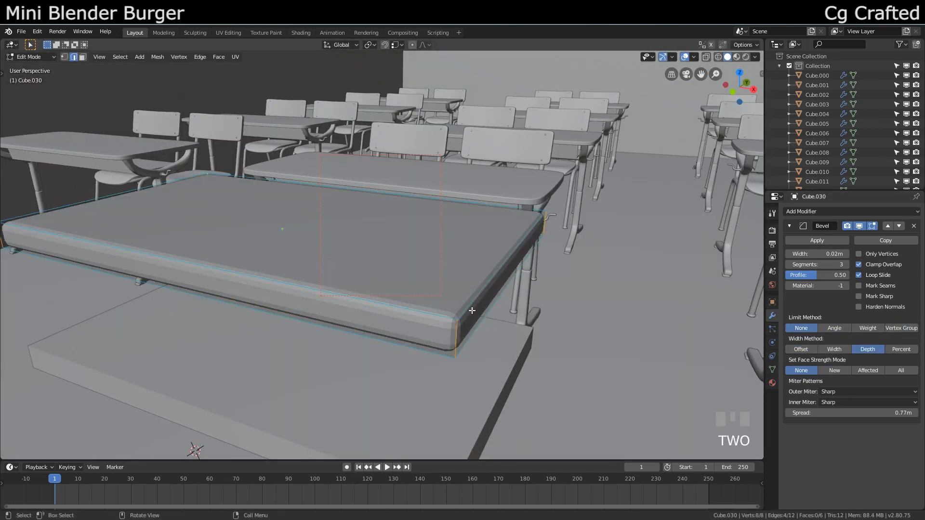
key(Tab)
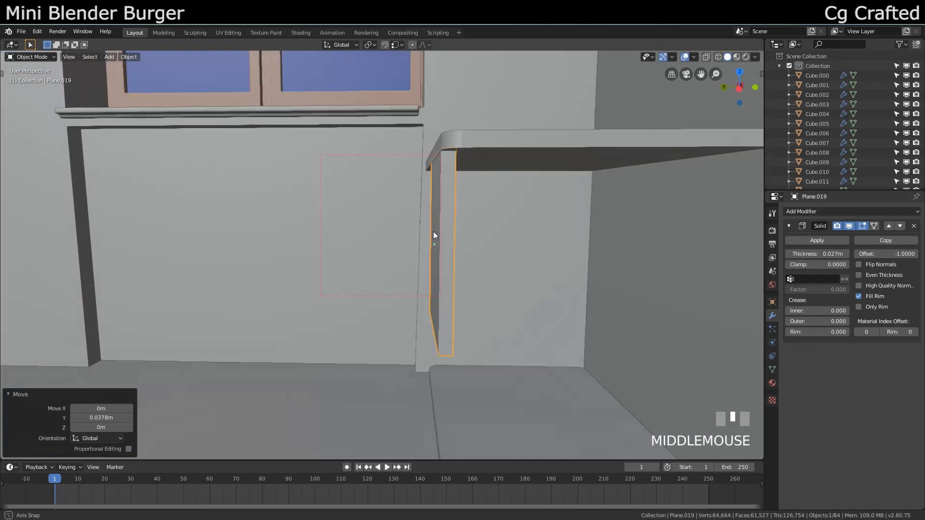
Move the small block beside the column and bevel its top faces
key(g)
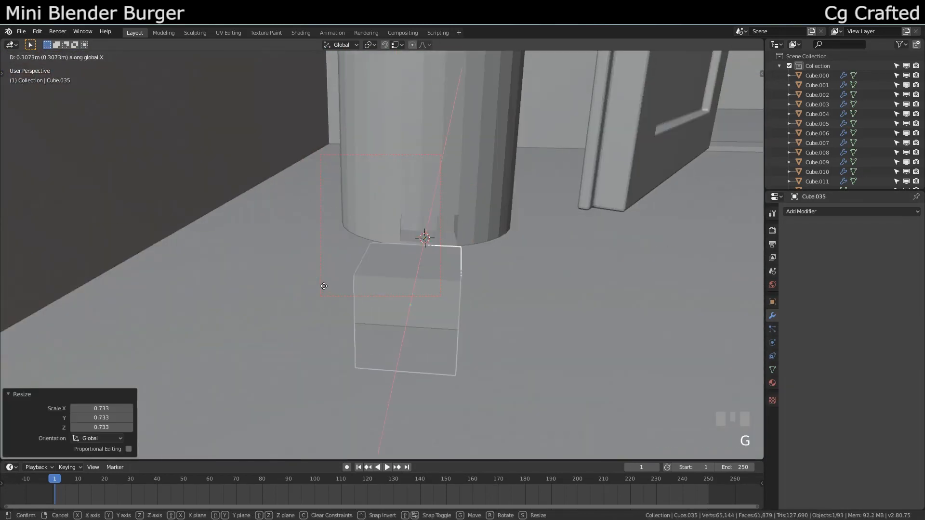
key(ctrl+b)
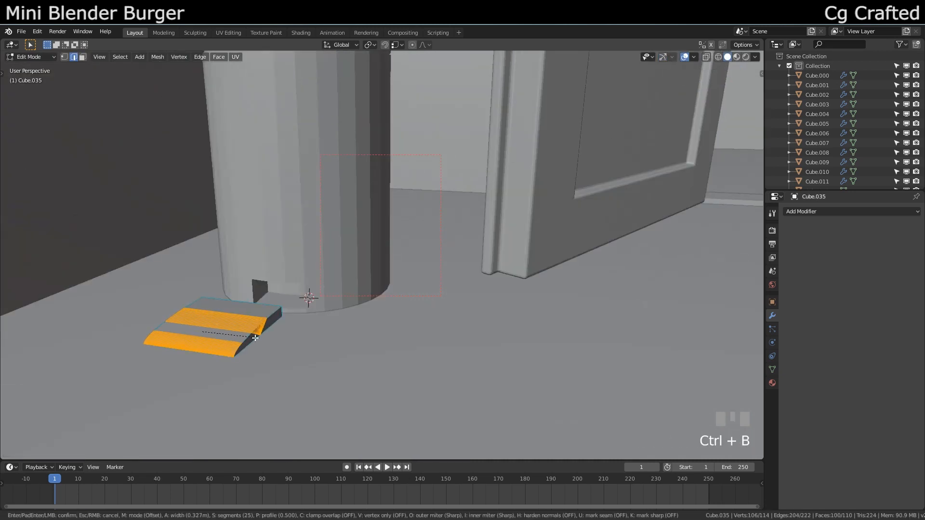
key(ctrl+z)
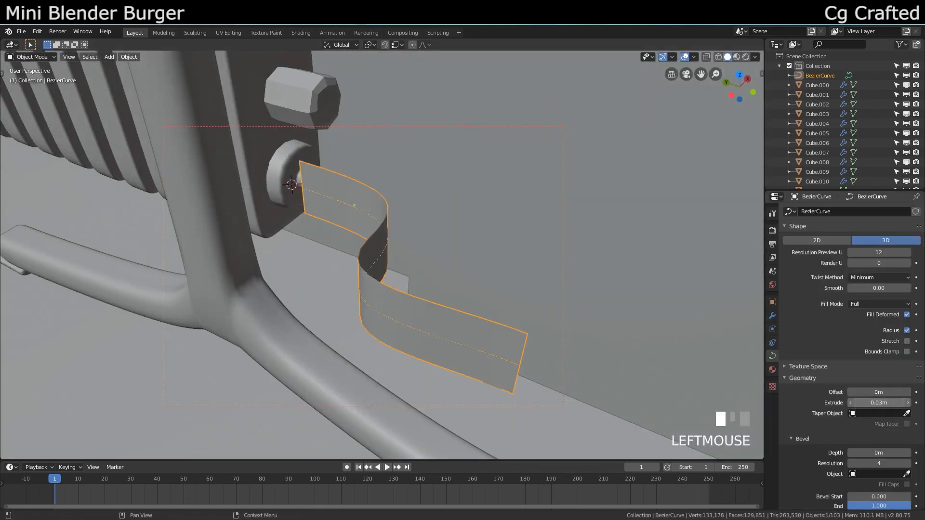
Scale the thicker pipe sleeve and orbit around the pipe to inspect it
key(s)
text(180)
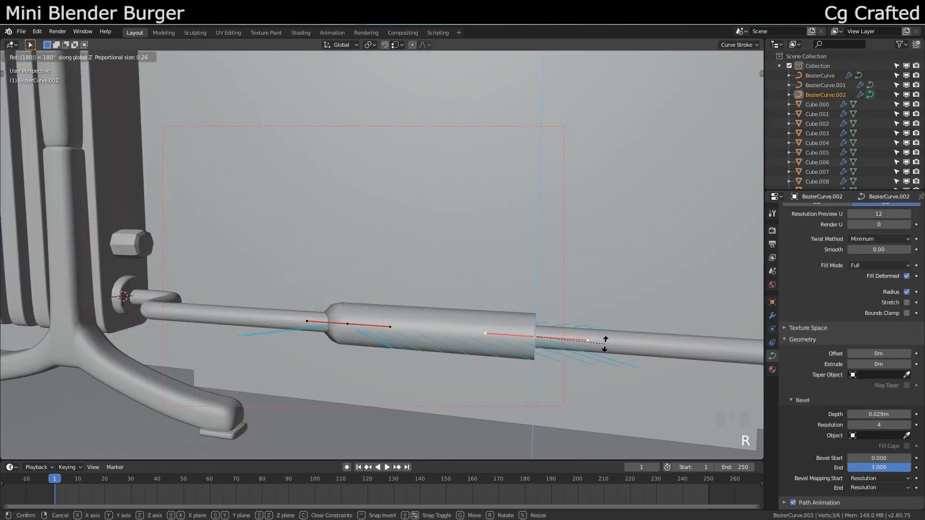
middle_click(289, 250)
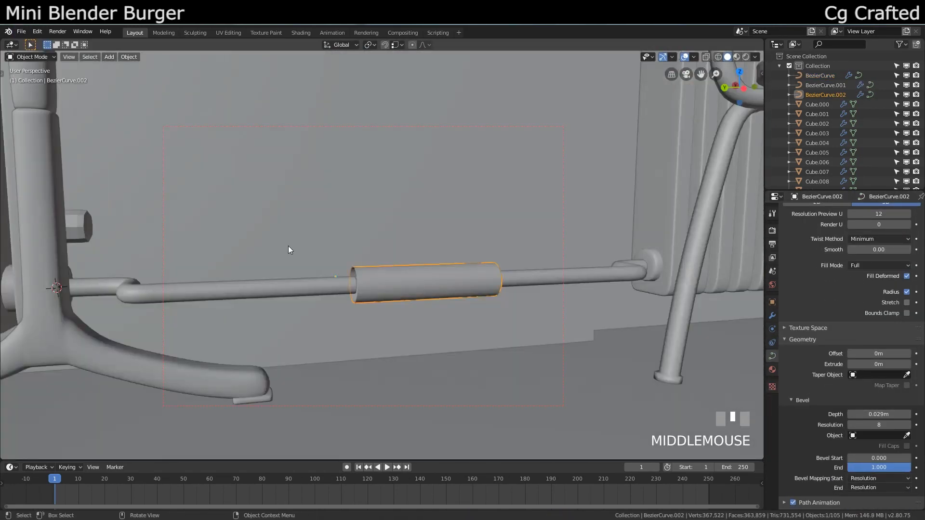
mouse_move(377, 265)
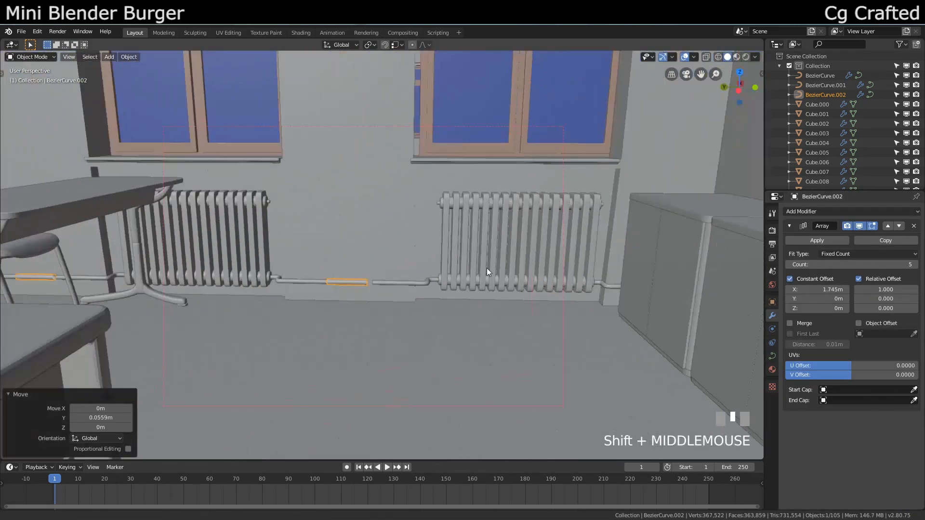
Scale the appended curtains at the window and set their Array offset
key(shift+f)
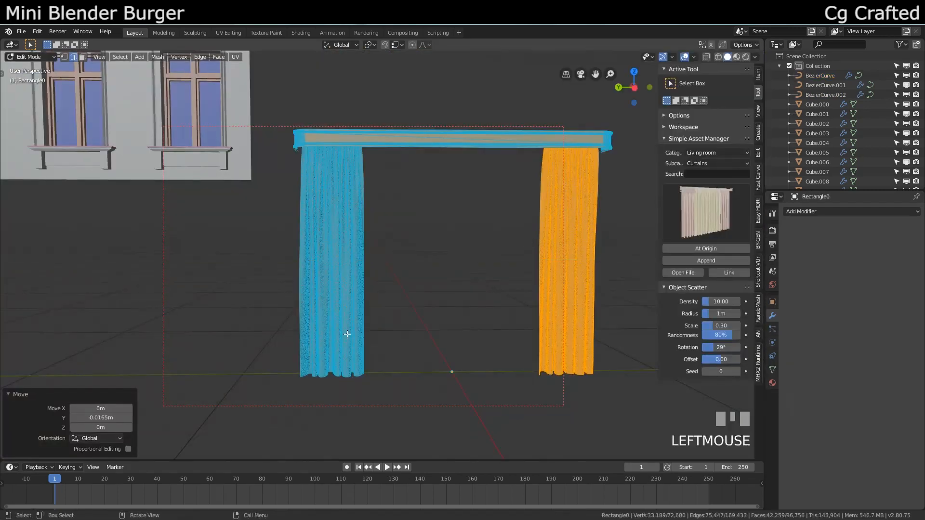
key(s)
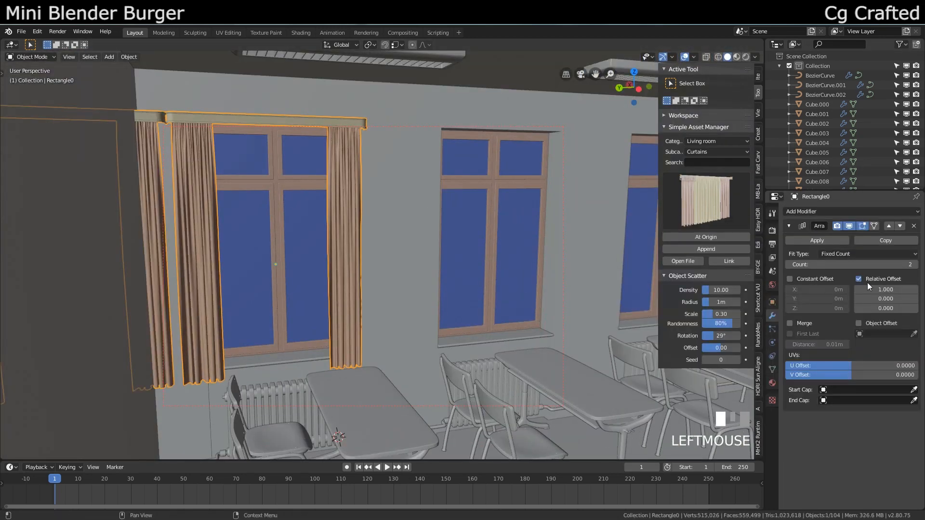
click(790, 278)
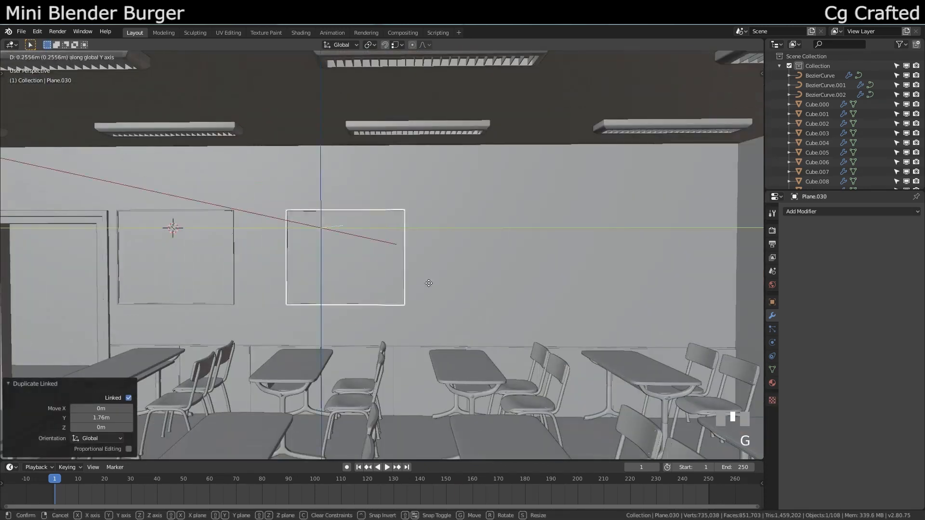
Check the placement of the linked chair copy moved 1.4m along Y
key(shift+f)
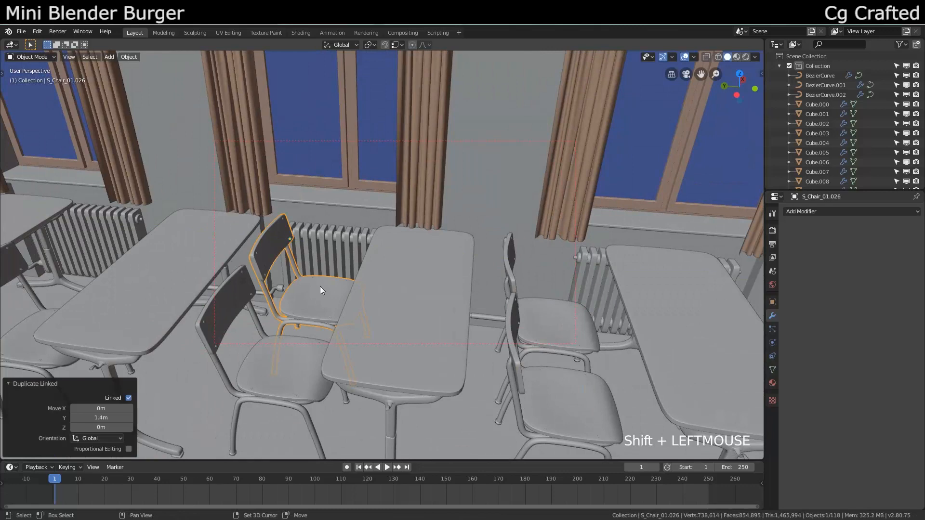
Browse Electronic devices assets and add a cylinder to cut the desk's cable hole
click(715, 141)
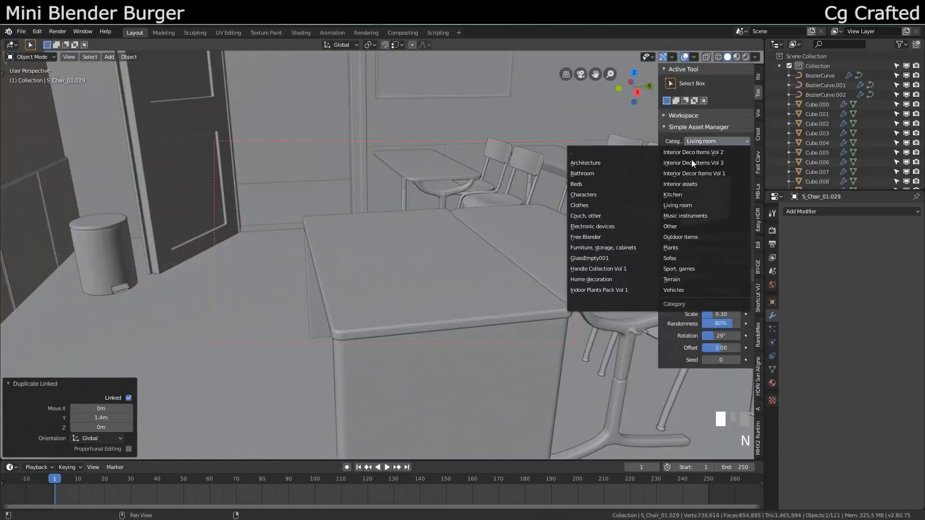
click(592, 226)
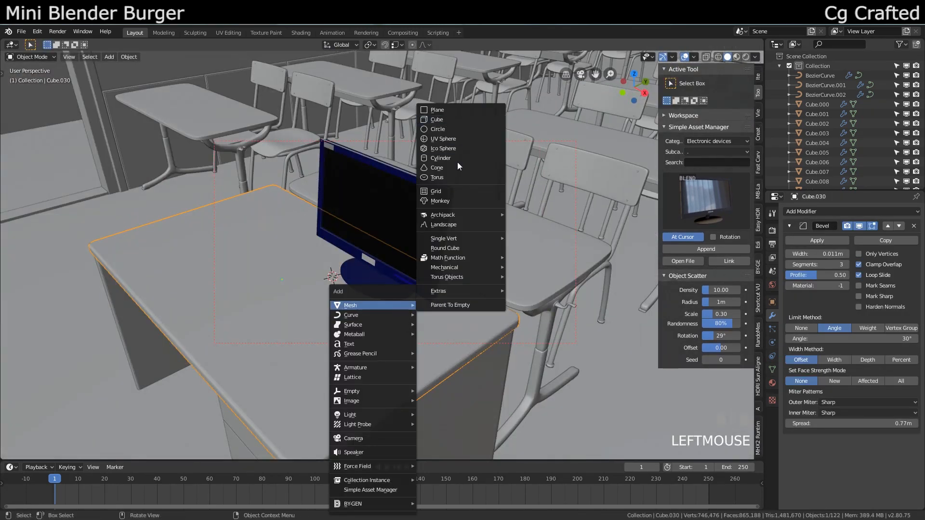
click(440, 157)
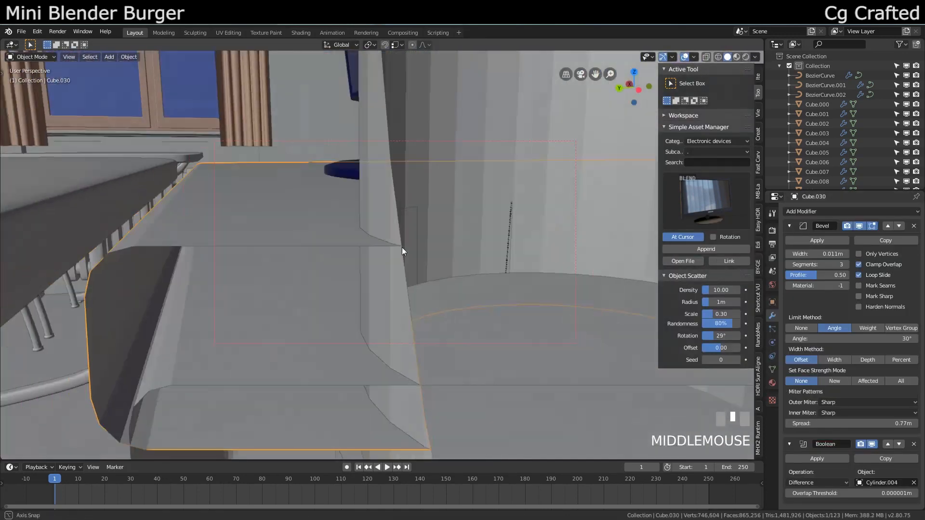
key(g)
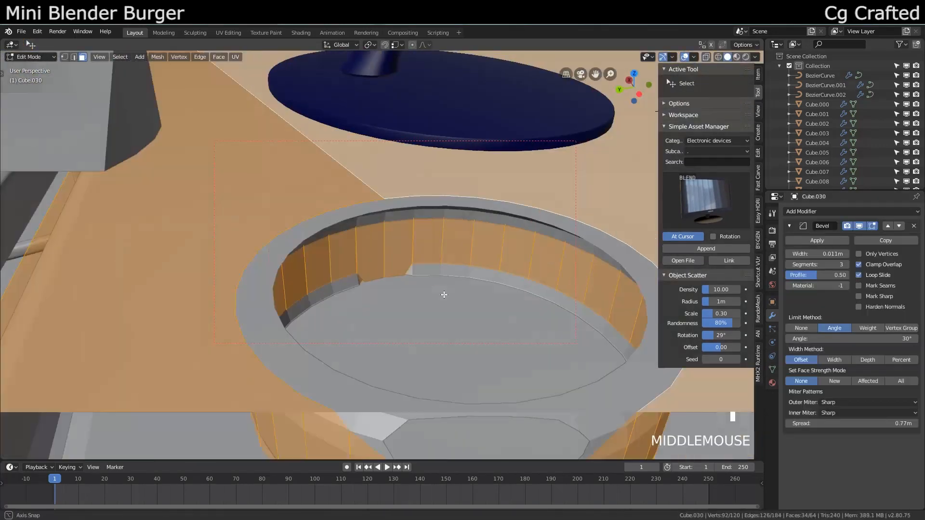
scroll(up, 3)
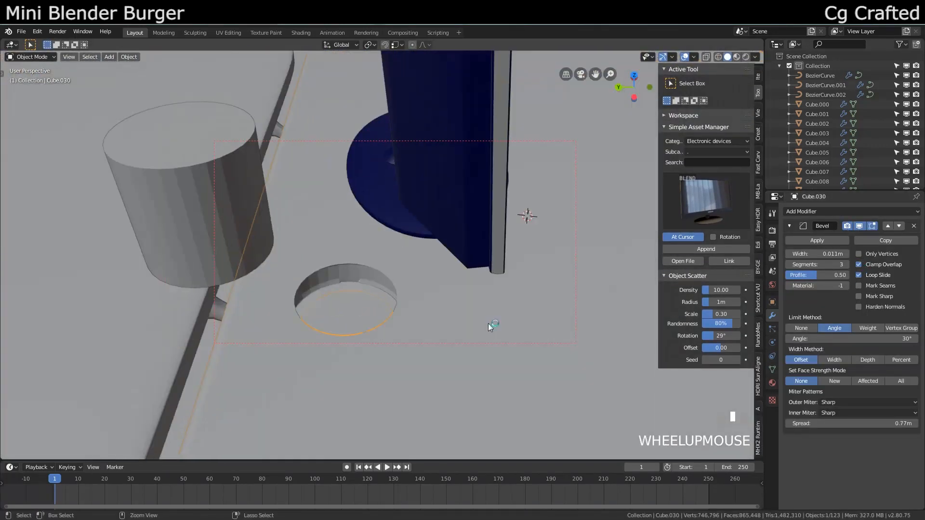
key(ctrl+z)
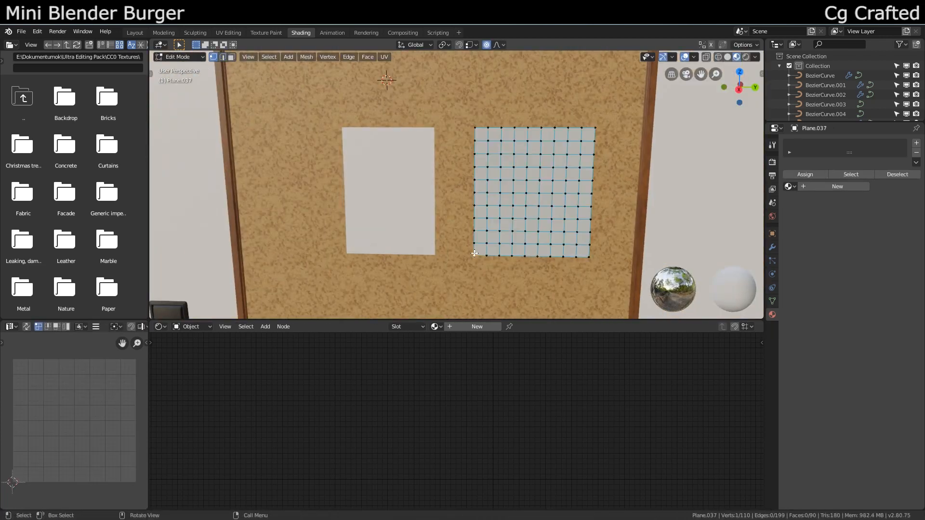
Create a new material for the subdivided flyer plane
click(387, 192)
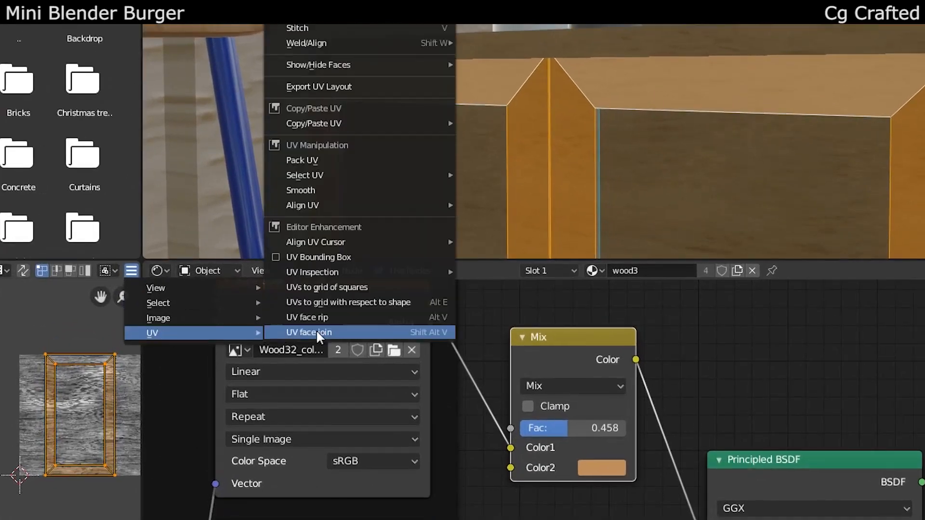
mouse_move(354, 302)
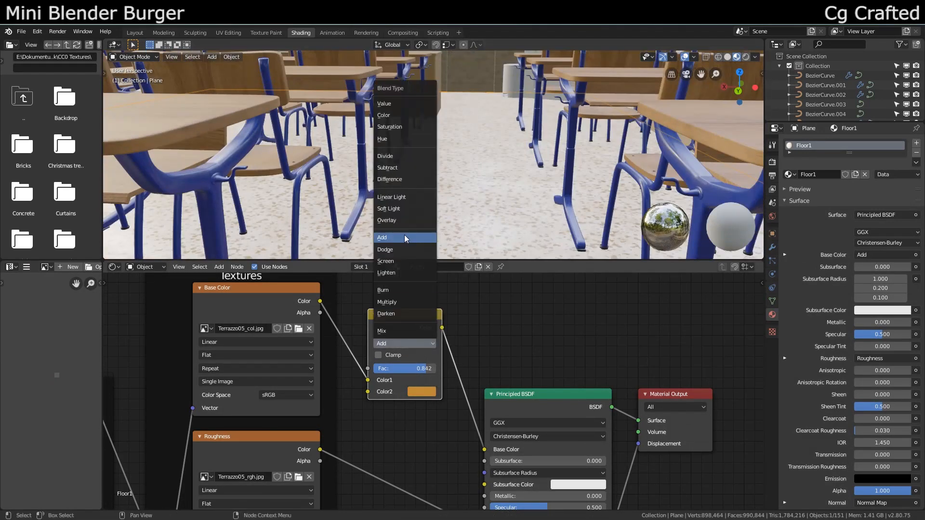
Set the MixRGB blend type to Color and add a second floor material slot
click(384, 115)
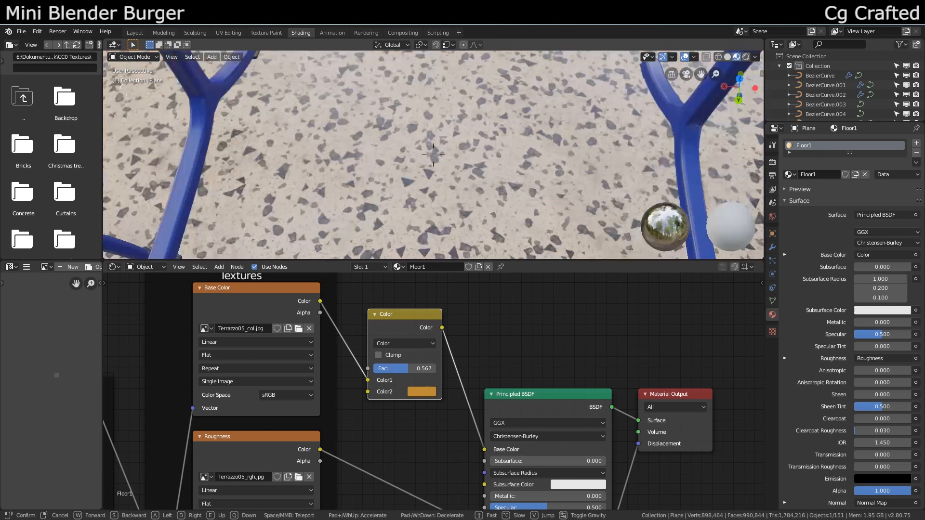
click(420, 391)
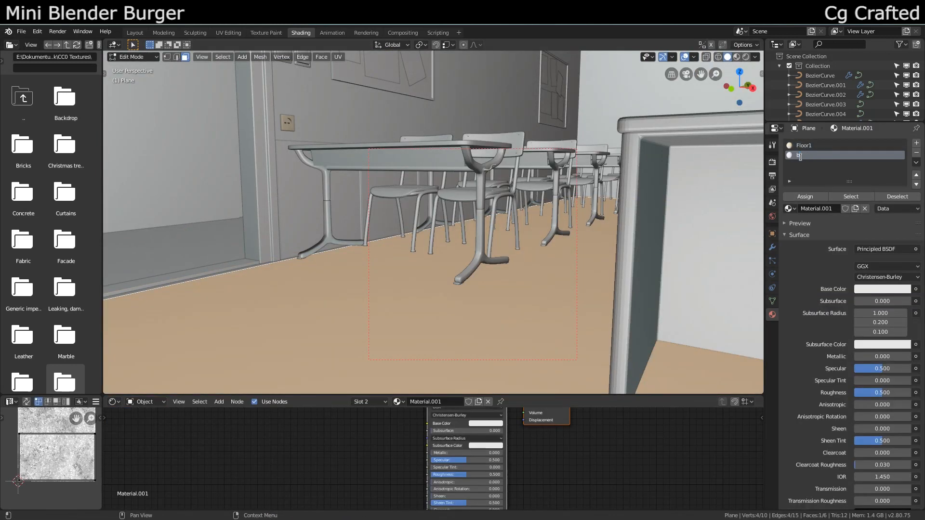
Assign the Floor1 terrazzo material to the selected faces in the second slot
click(803, 155)
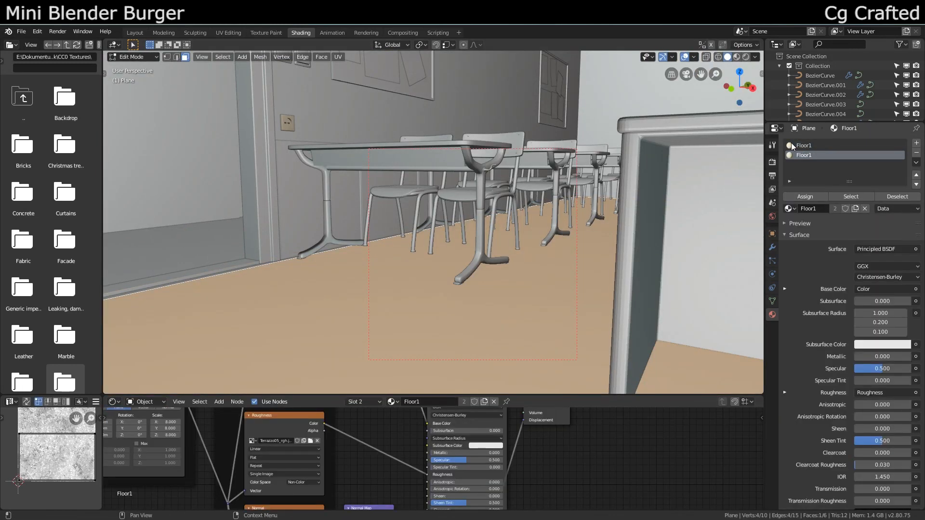
click(804, 155)
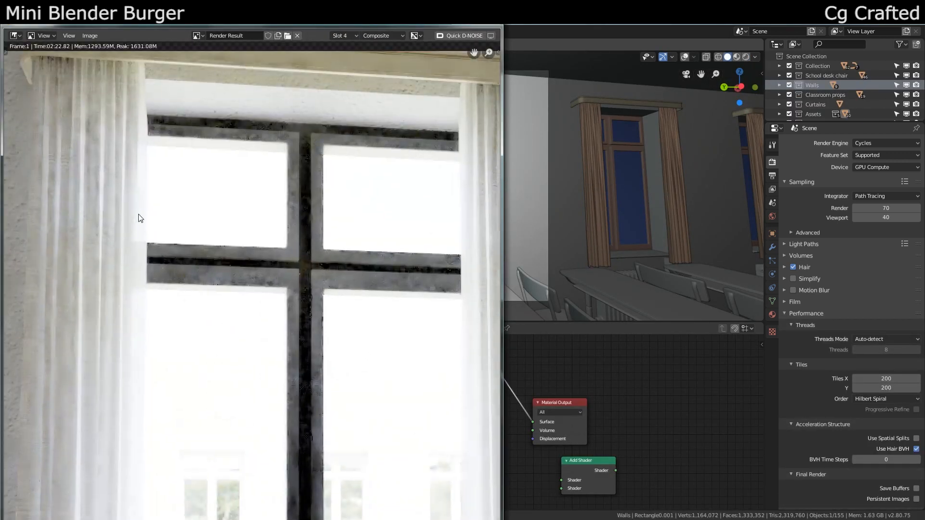
Lower the Edge Scale of the radiator's Mask node group
click(300, 33)
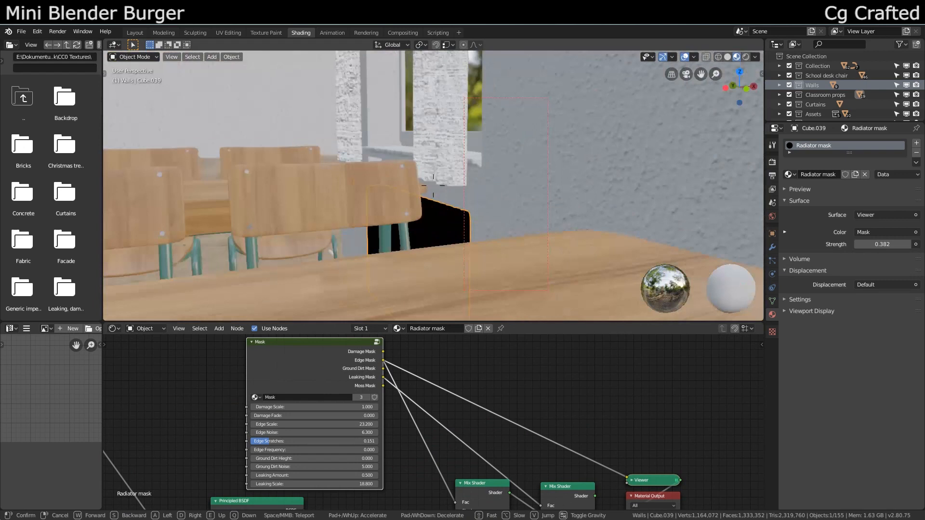
click(735, 56)
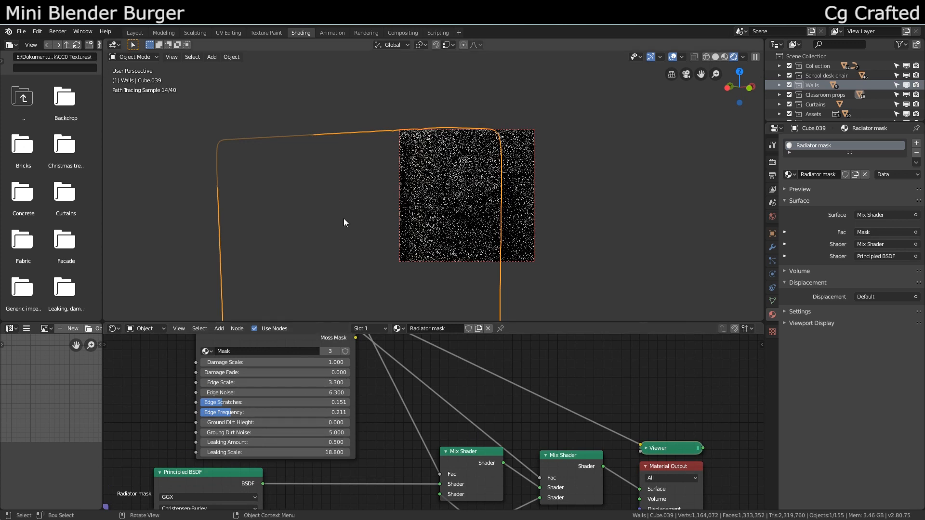
click(134, 32)
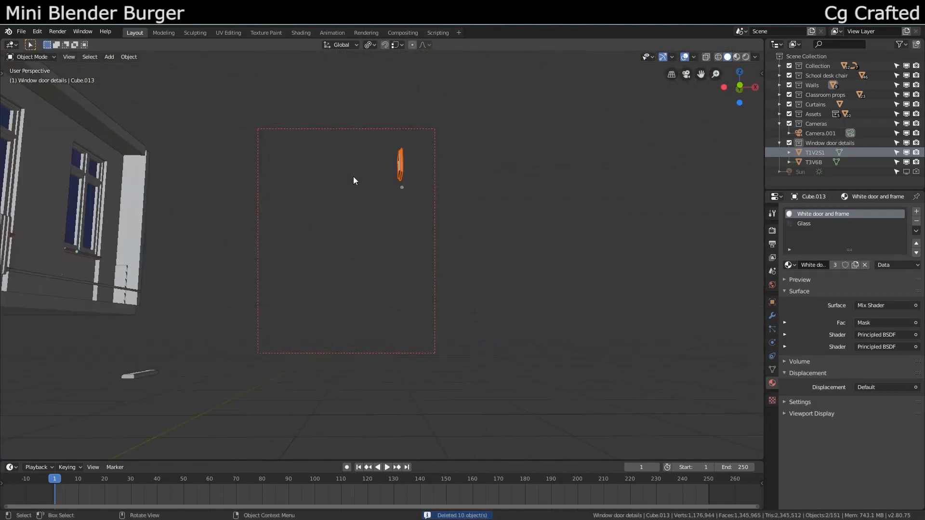
Show the Scene properties with gravity, units and rigid body world options
key(Tab)
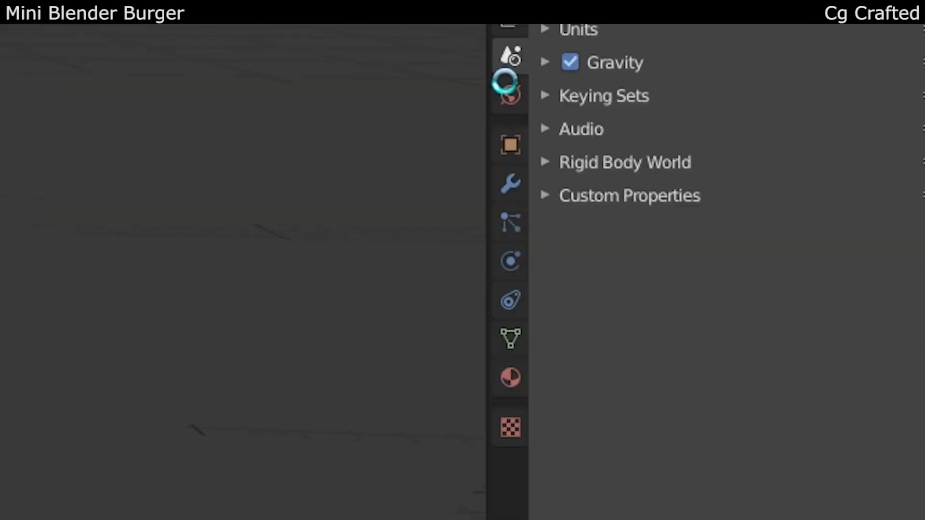
Bring up the settings of the square 800 W window area light
click(509, 94)
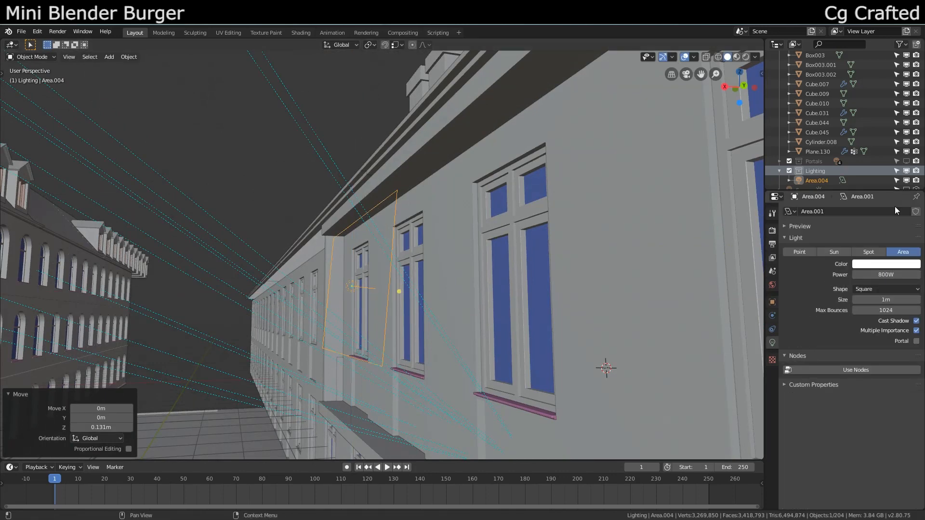
Enable Portal on the window area lights, then subscribe to CG Crafted
key(r)
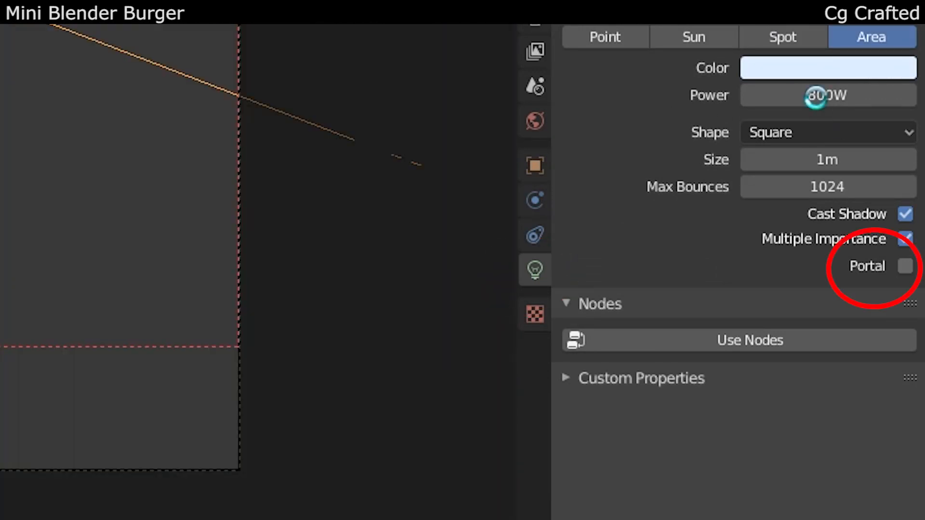
mouse_move(827, 95)
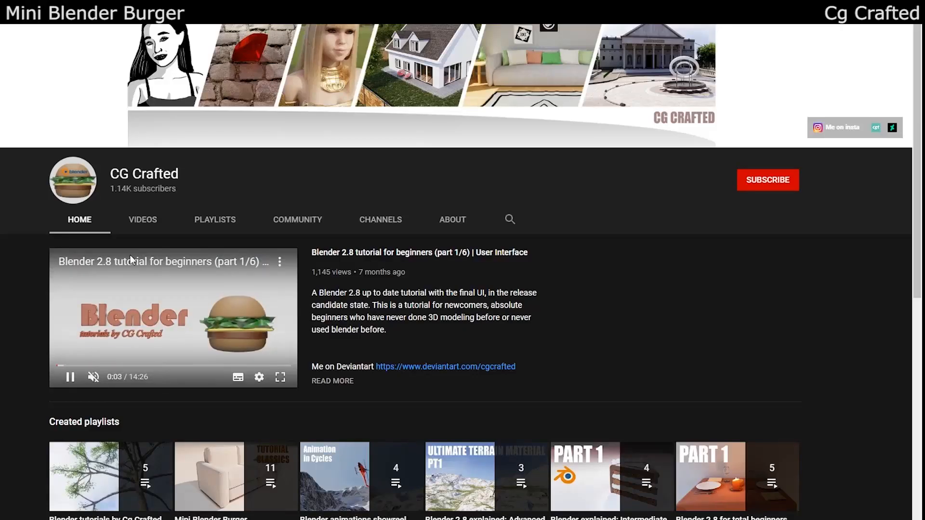
click(767, 180)
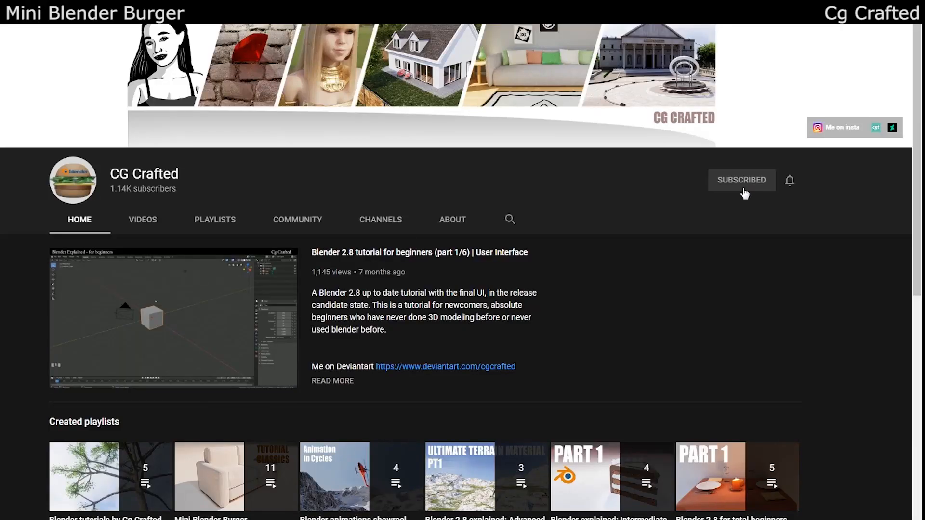